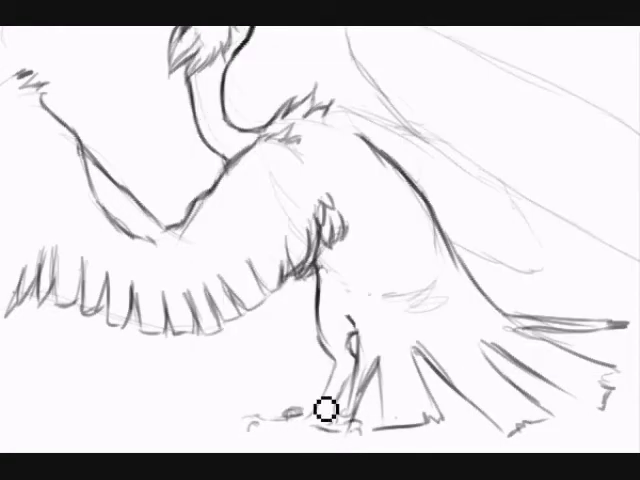
Step: Ink a bold outline over the griffin's head, adding the pointed beak, eye and crest feathers
left_click_drag(325, 410, 376, 67)
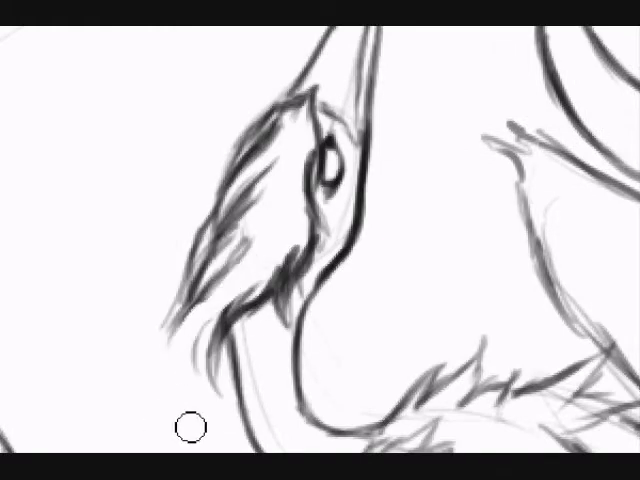
Step: Draw short zigzag feather strokes beneath the long diagonal wing line
left_click_drag(188, 427, 307, 120)
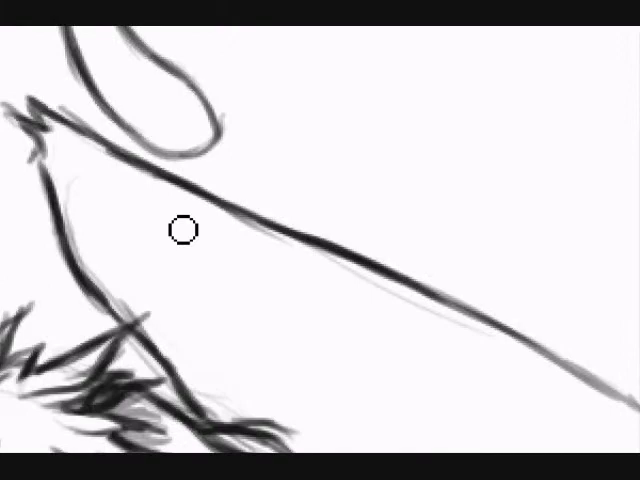
left_click_drag(183, 230, 302, 393)
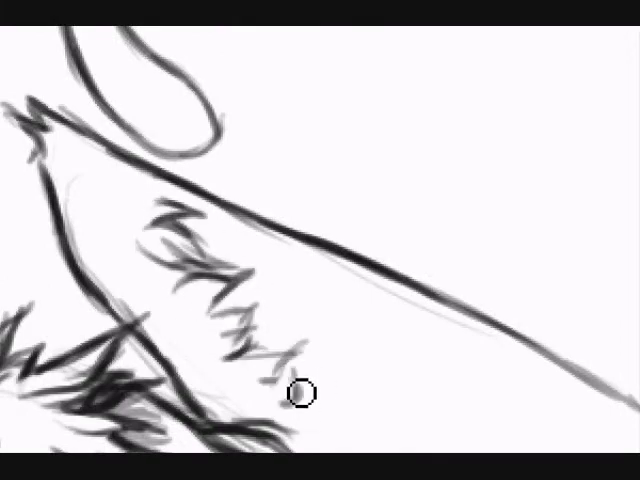